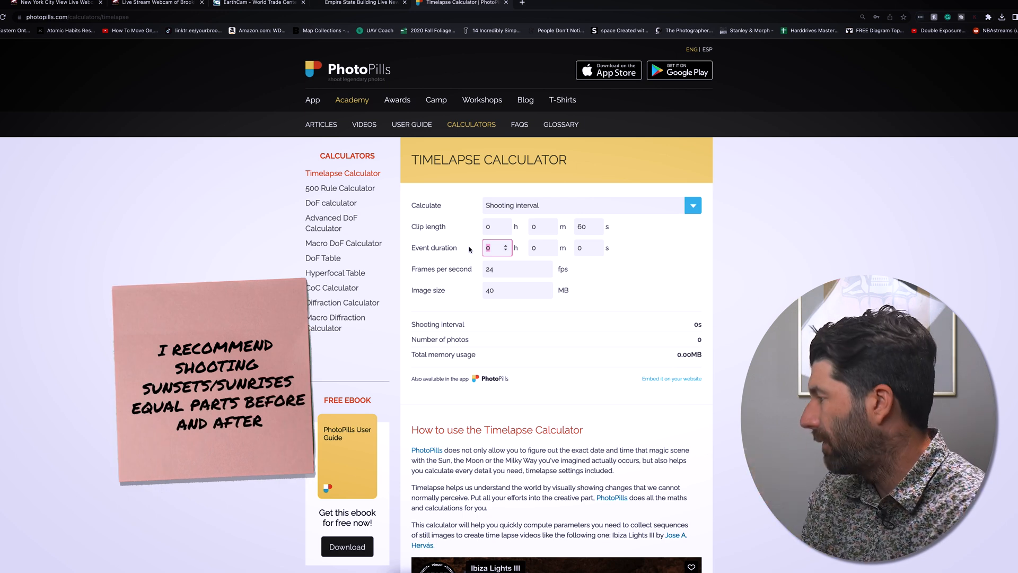
Enter 2 hours as the event duration, giving a 5 s shooting interval
type("2")
left_click(517, 290)
type("80")
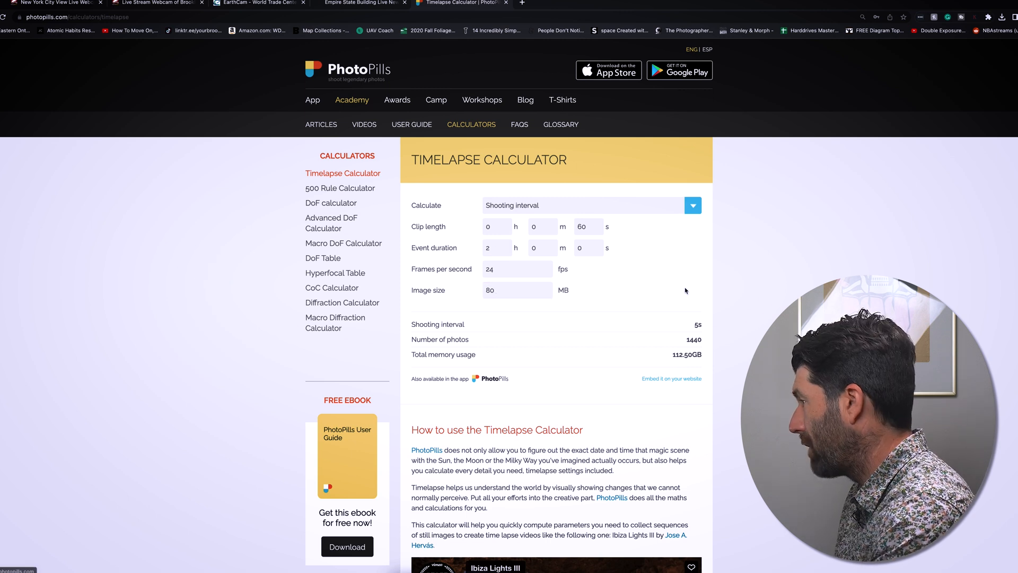
mouse_move(736, 321)
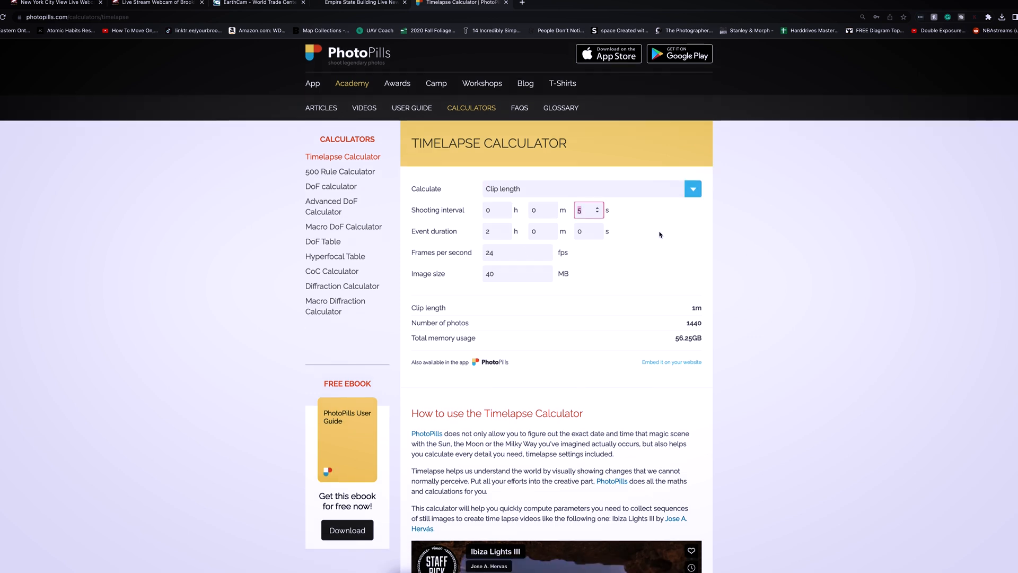
mouse_move(572, 214)
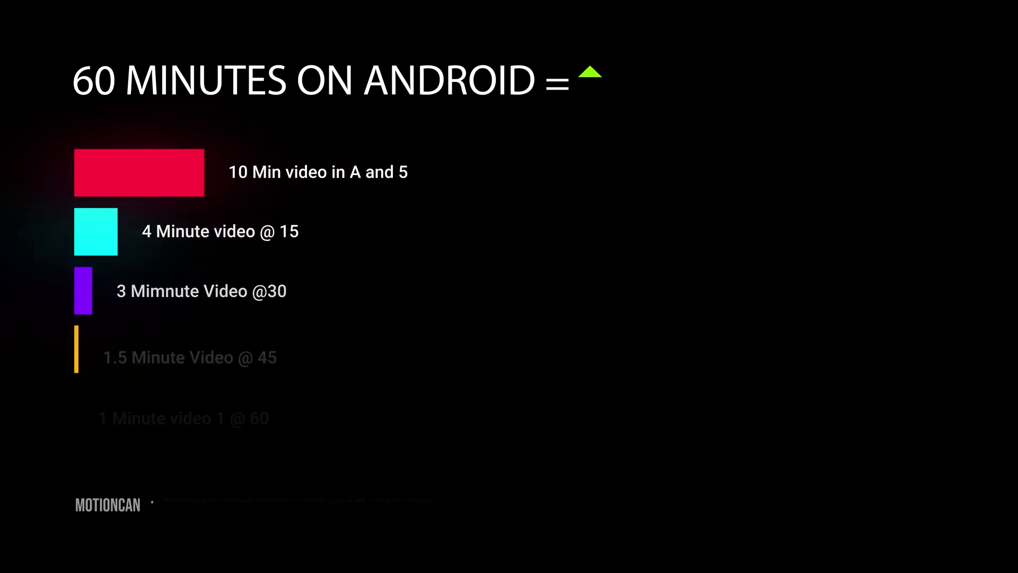
Confirm the 5 s interval, 1440 photos and 112.50 GB totals for the 2-hour event
left_click(461, 4)
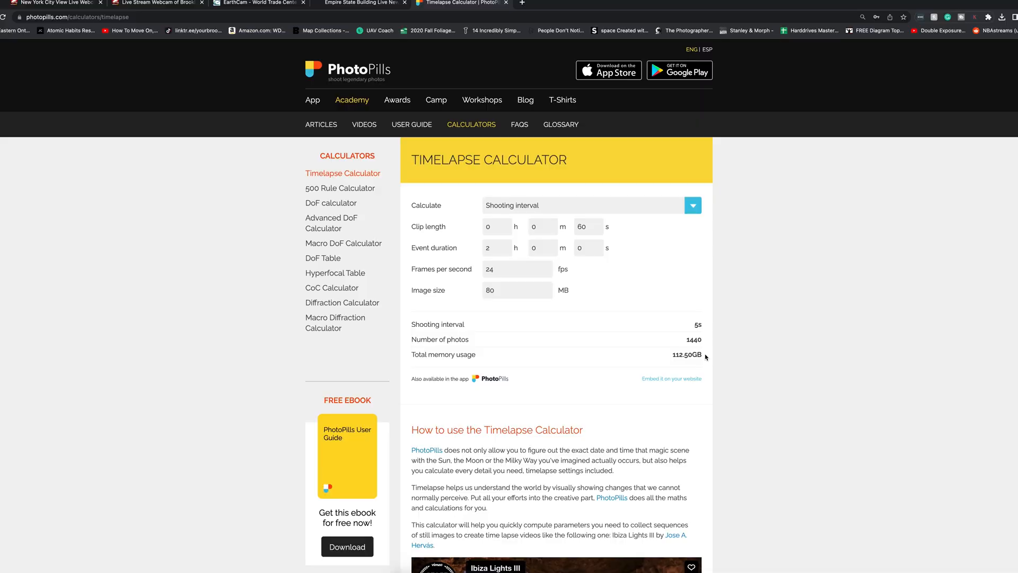